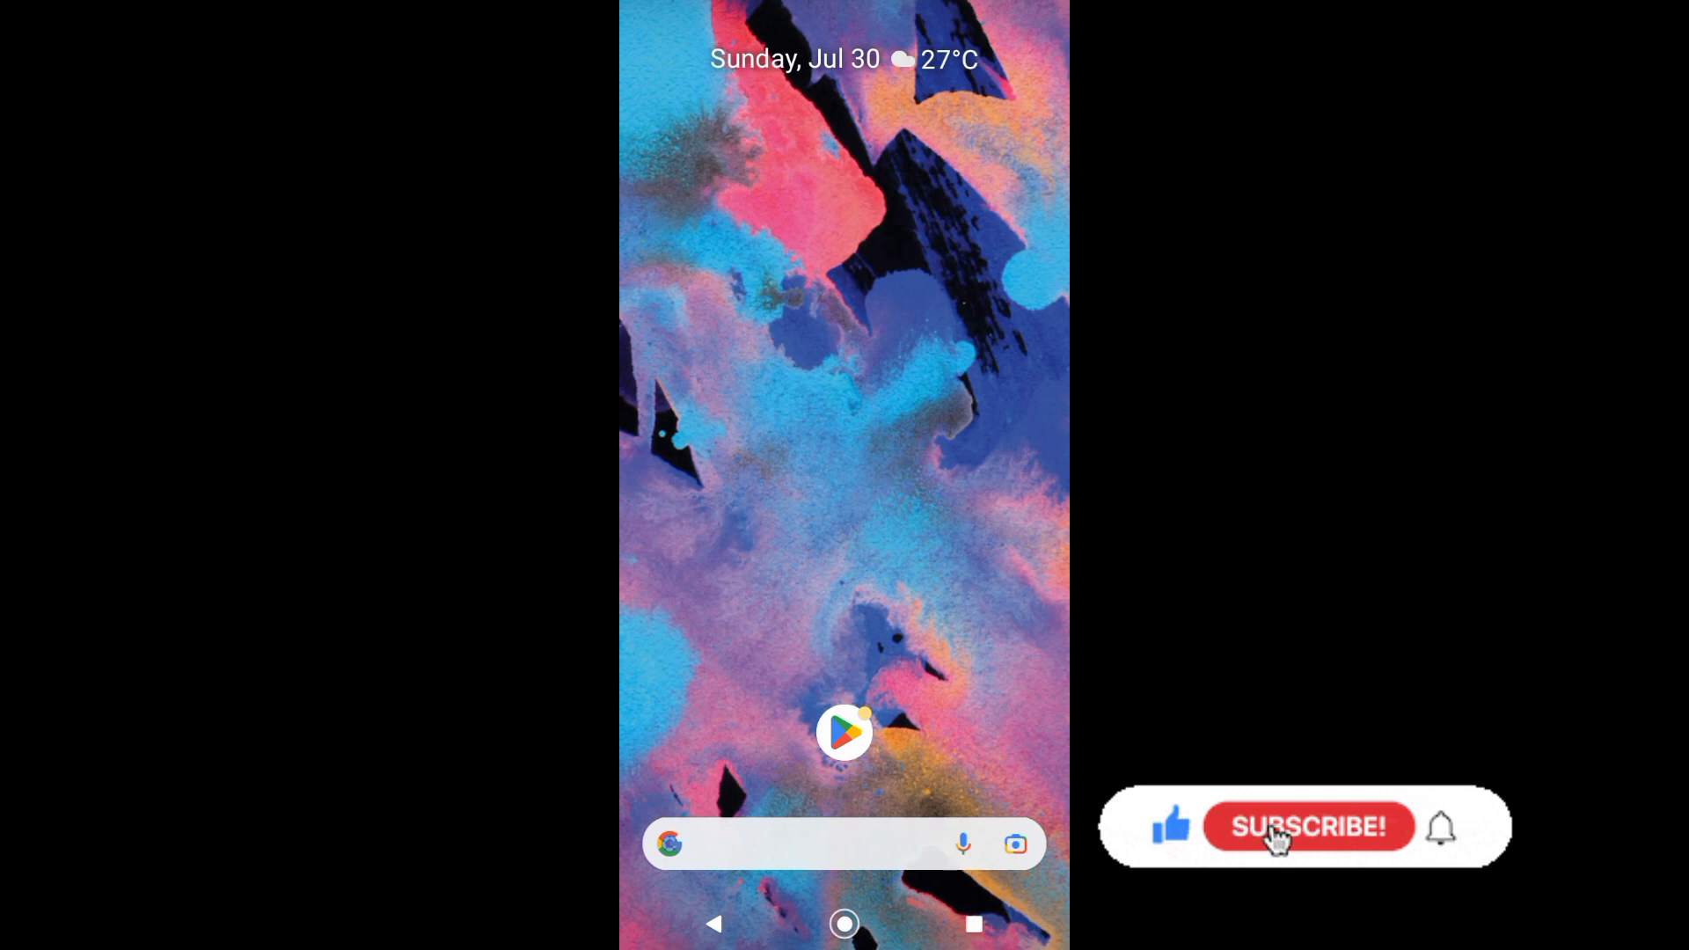
Search the Play Store for WeChat and bring up its app listing via the 'wechat' suggestion
left_click(1307, 827)
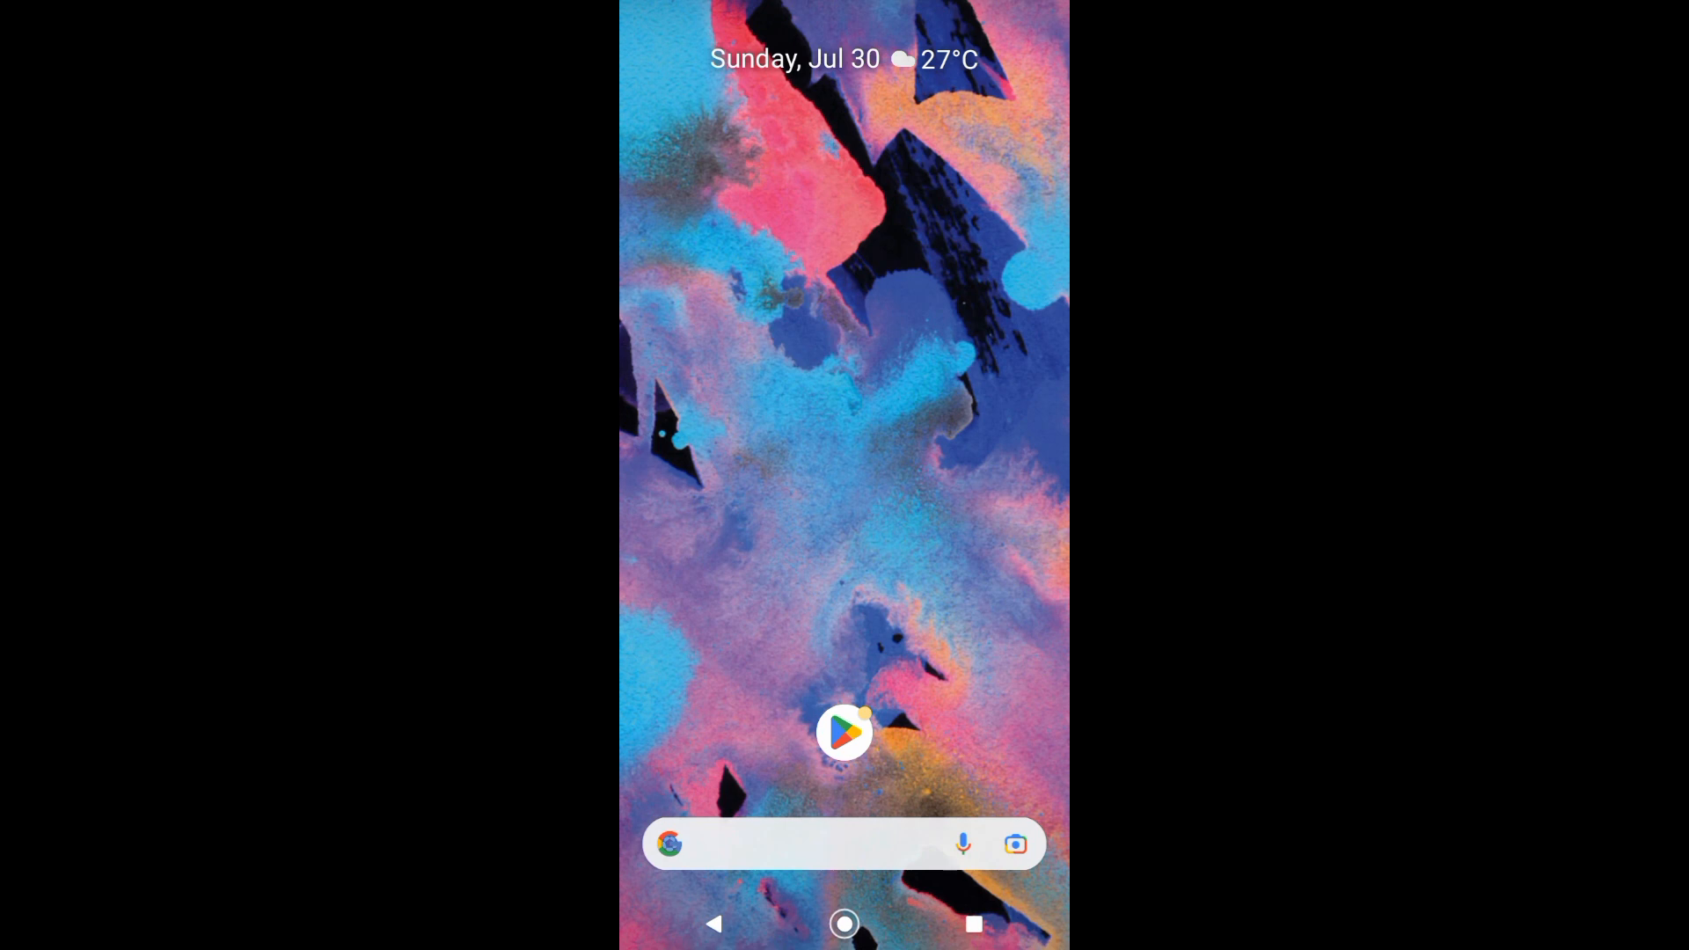
left_click(844, 732)
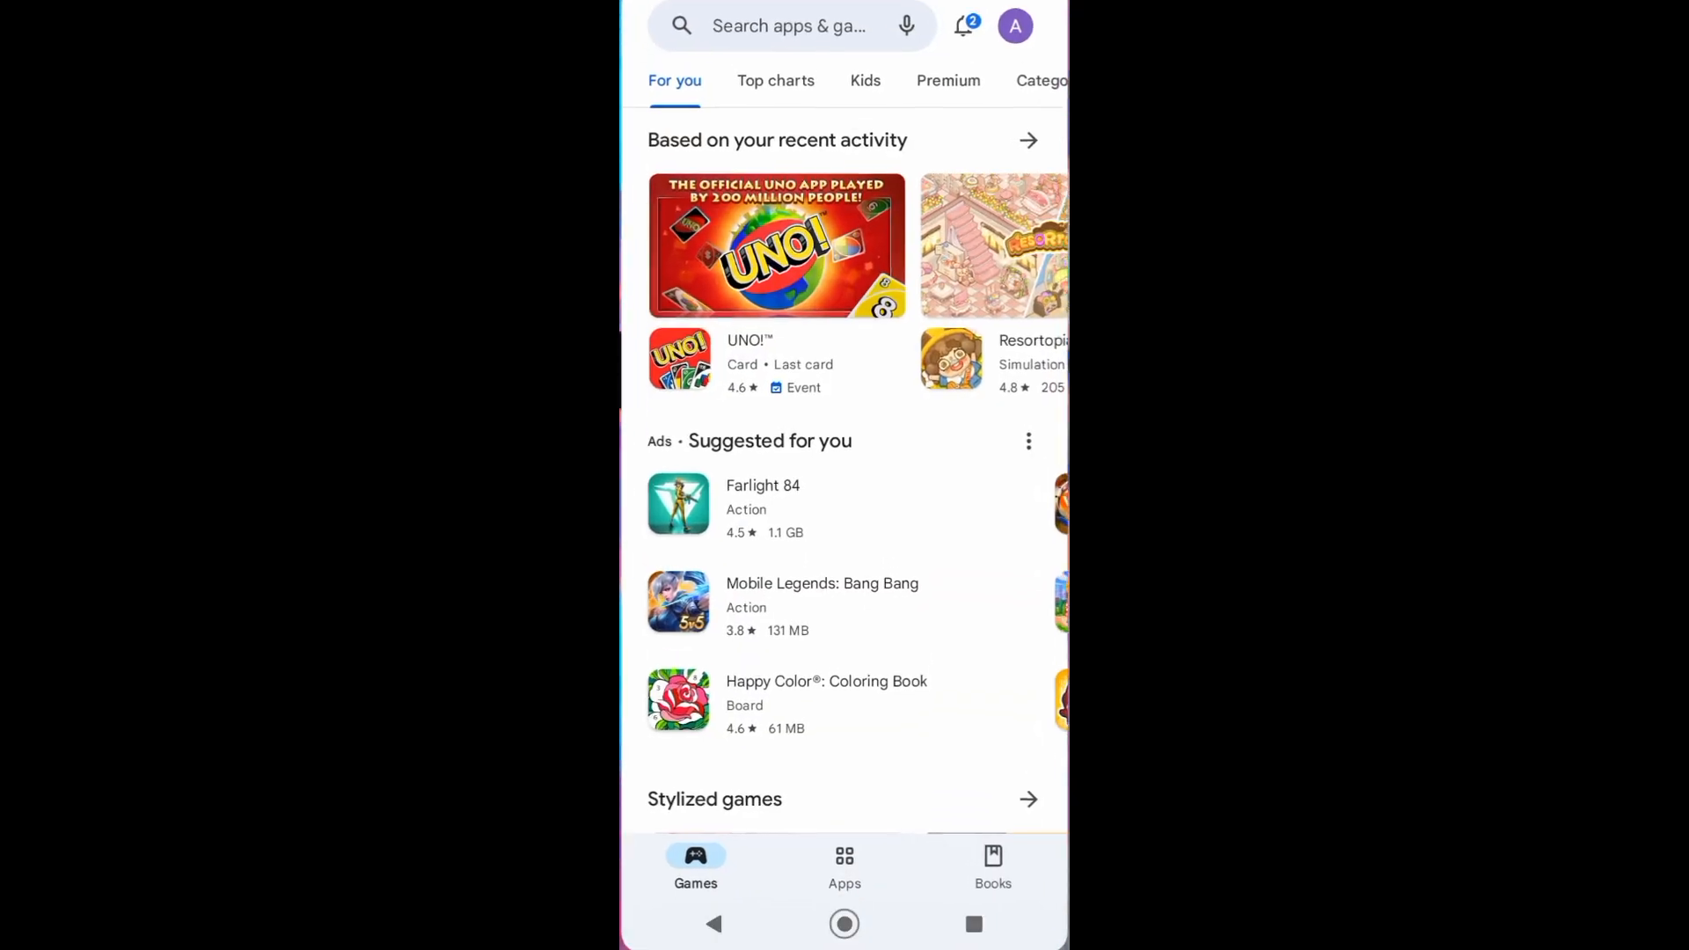
left_click(792, 26)
type("WeCh")
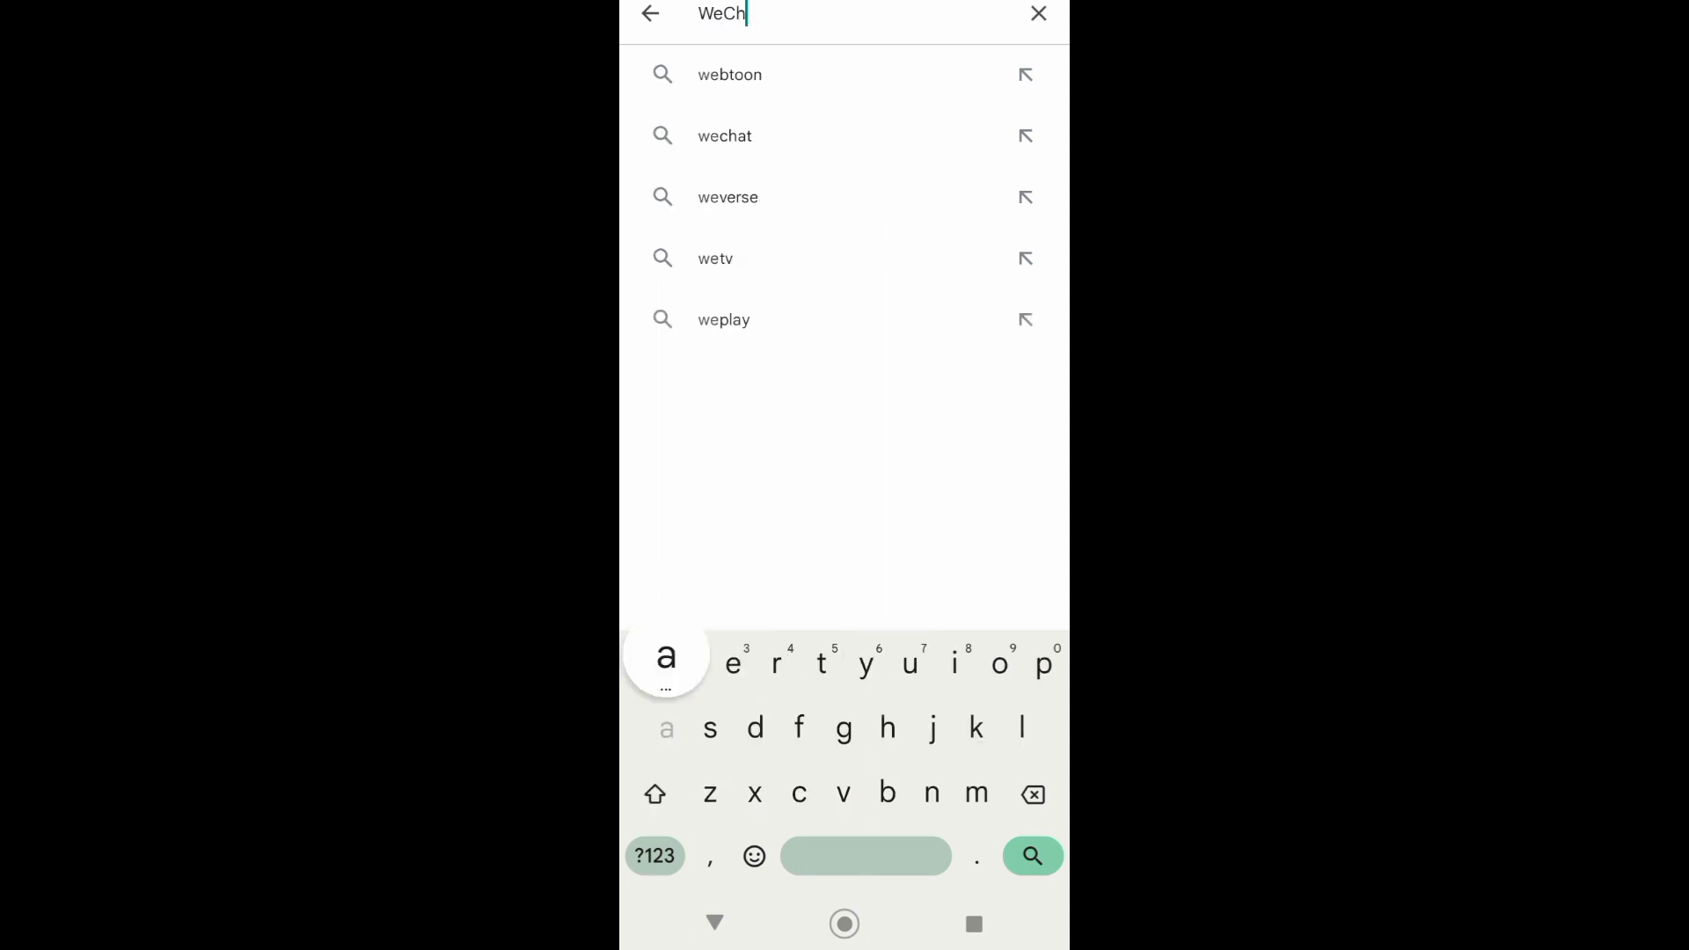
left_click(723, 136)
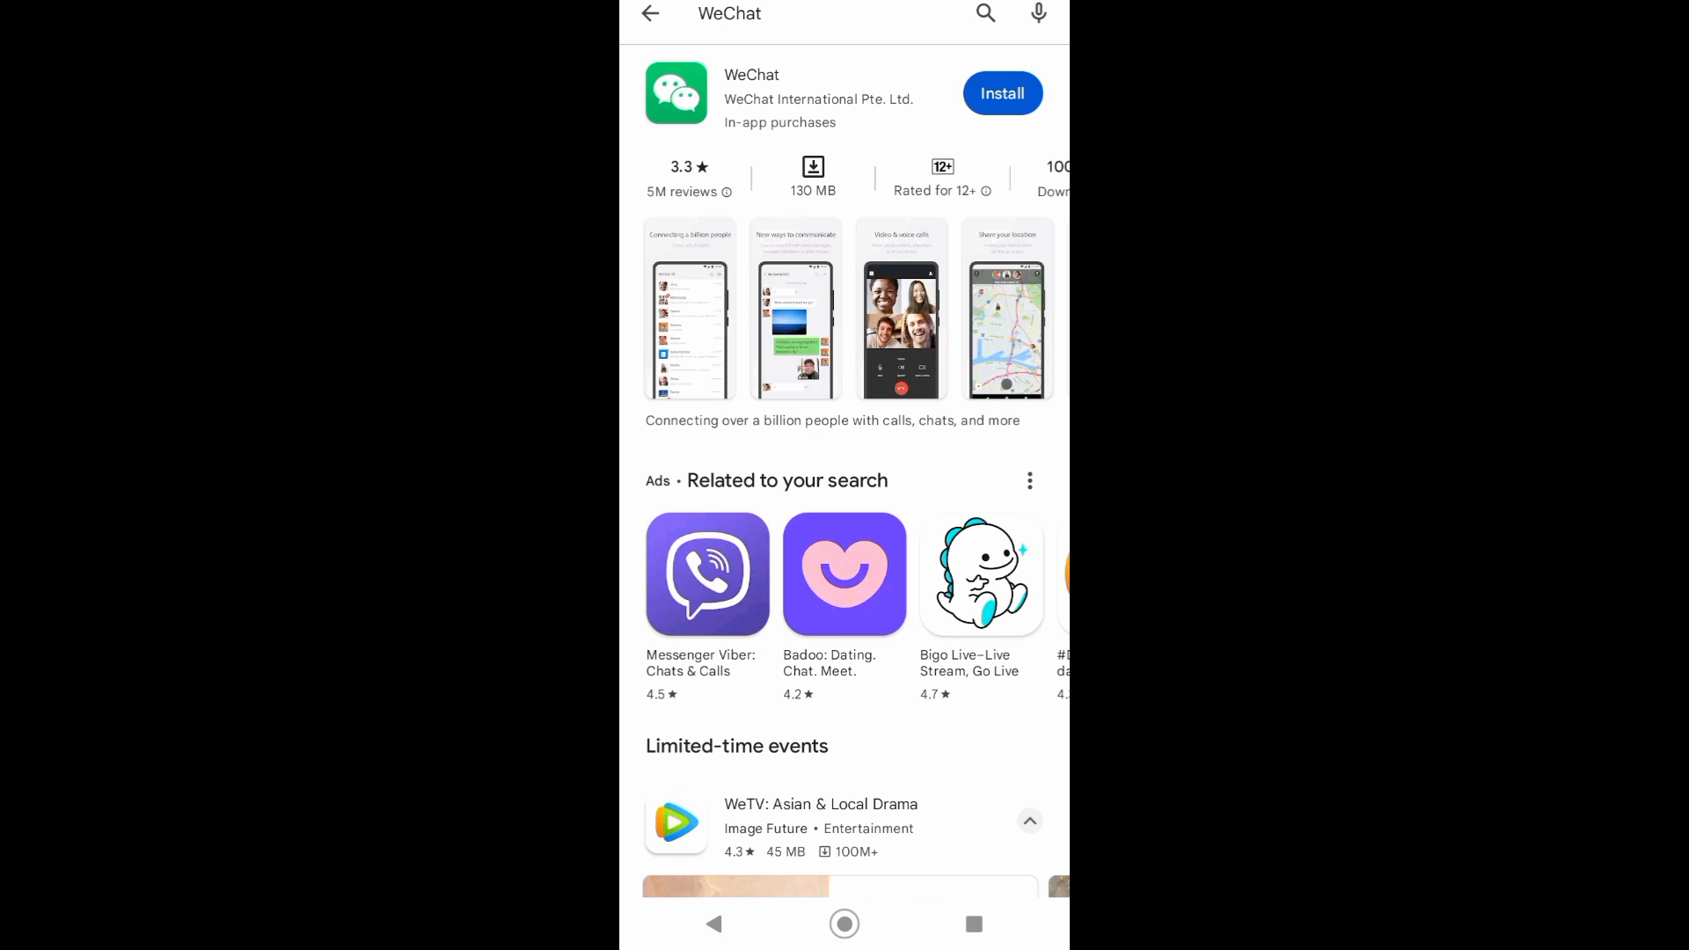
Install WeChat and let the download complete
left_click(1002, 93)
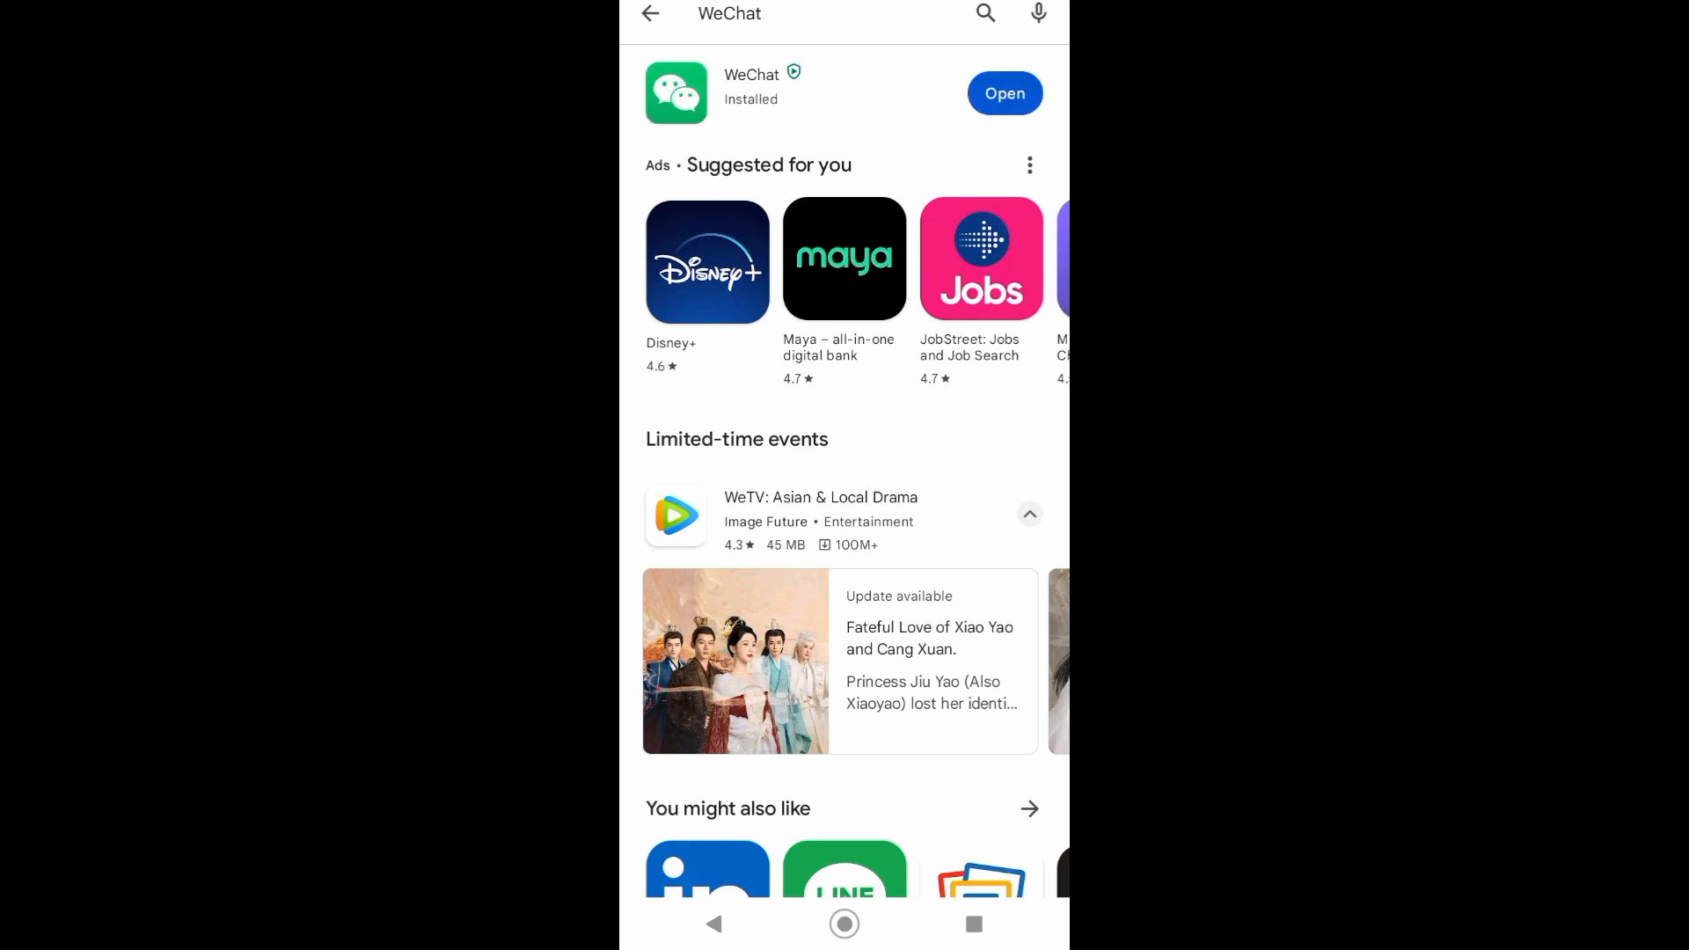
Launch WeChat to its Log In / Sign Up welcome screen
left_click(1003, 93)
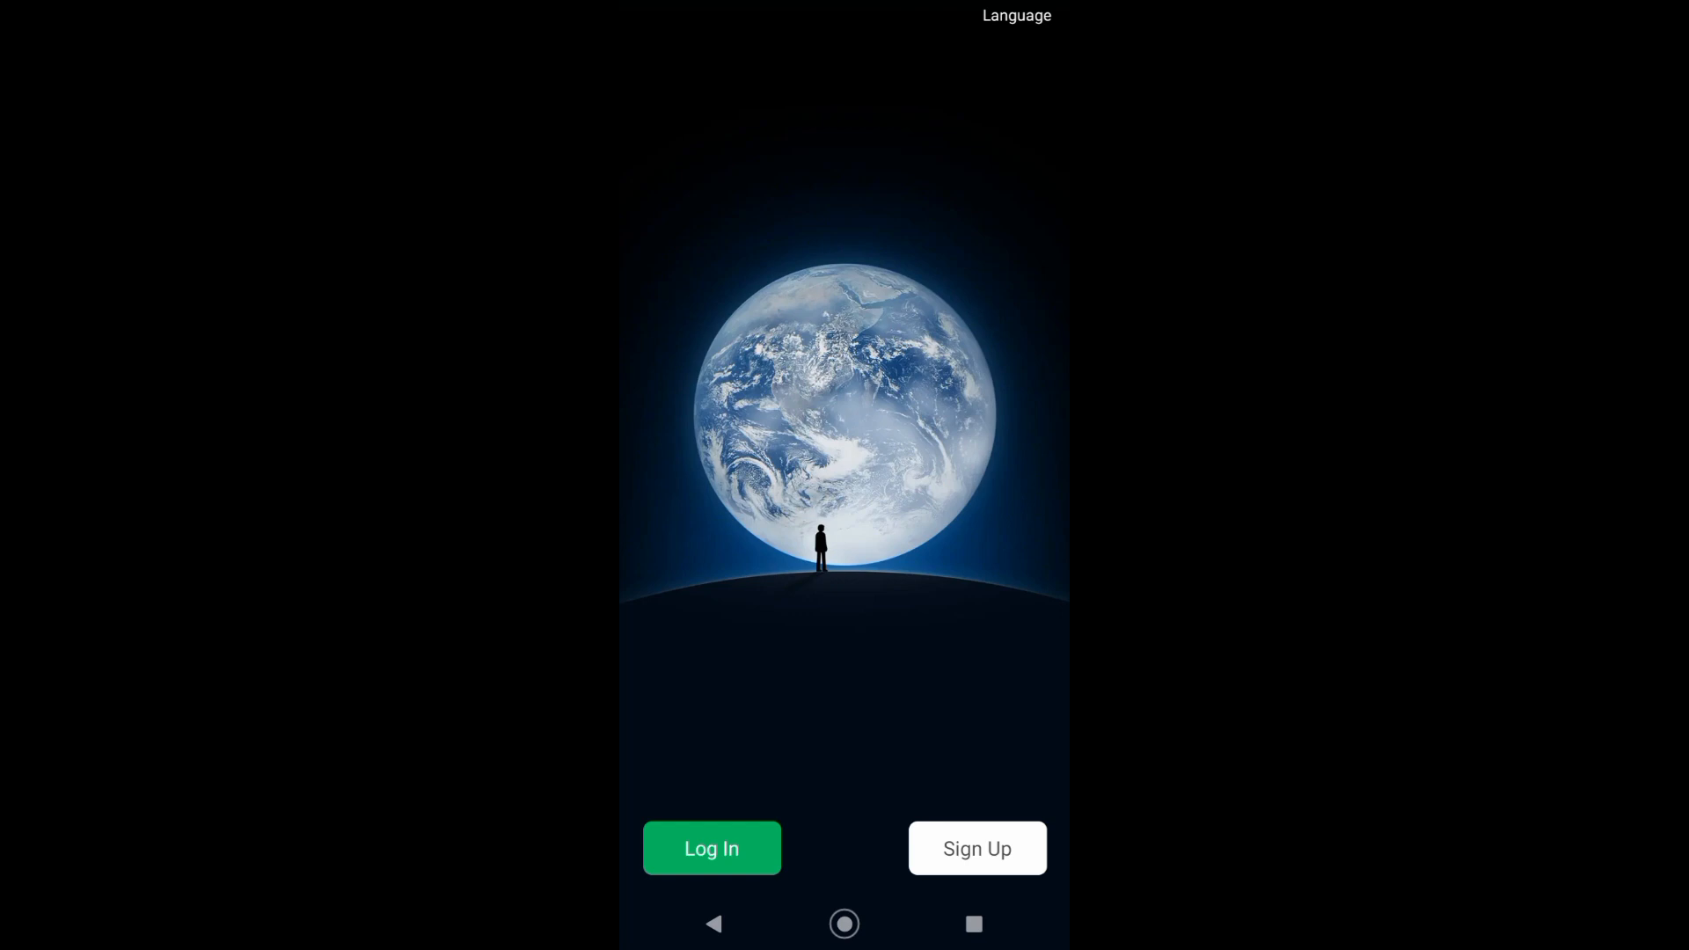
left_click(975, 848)
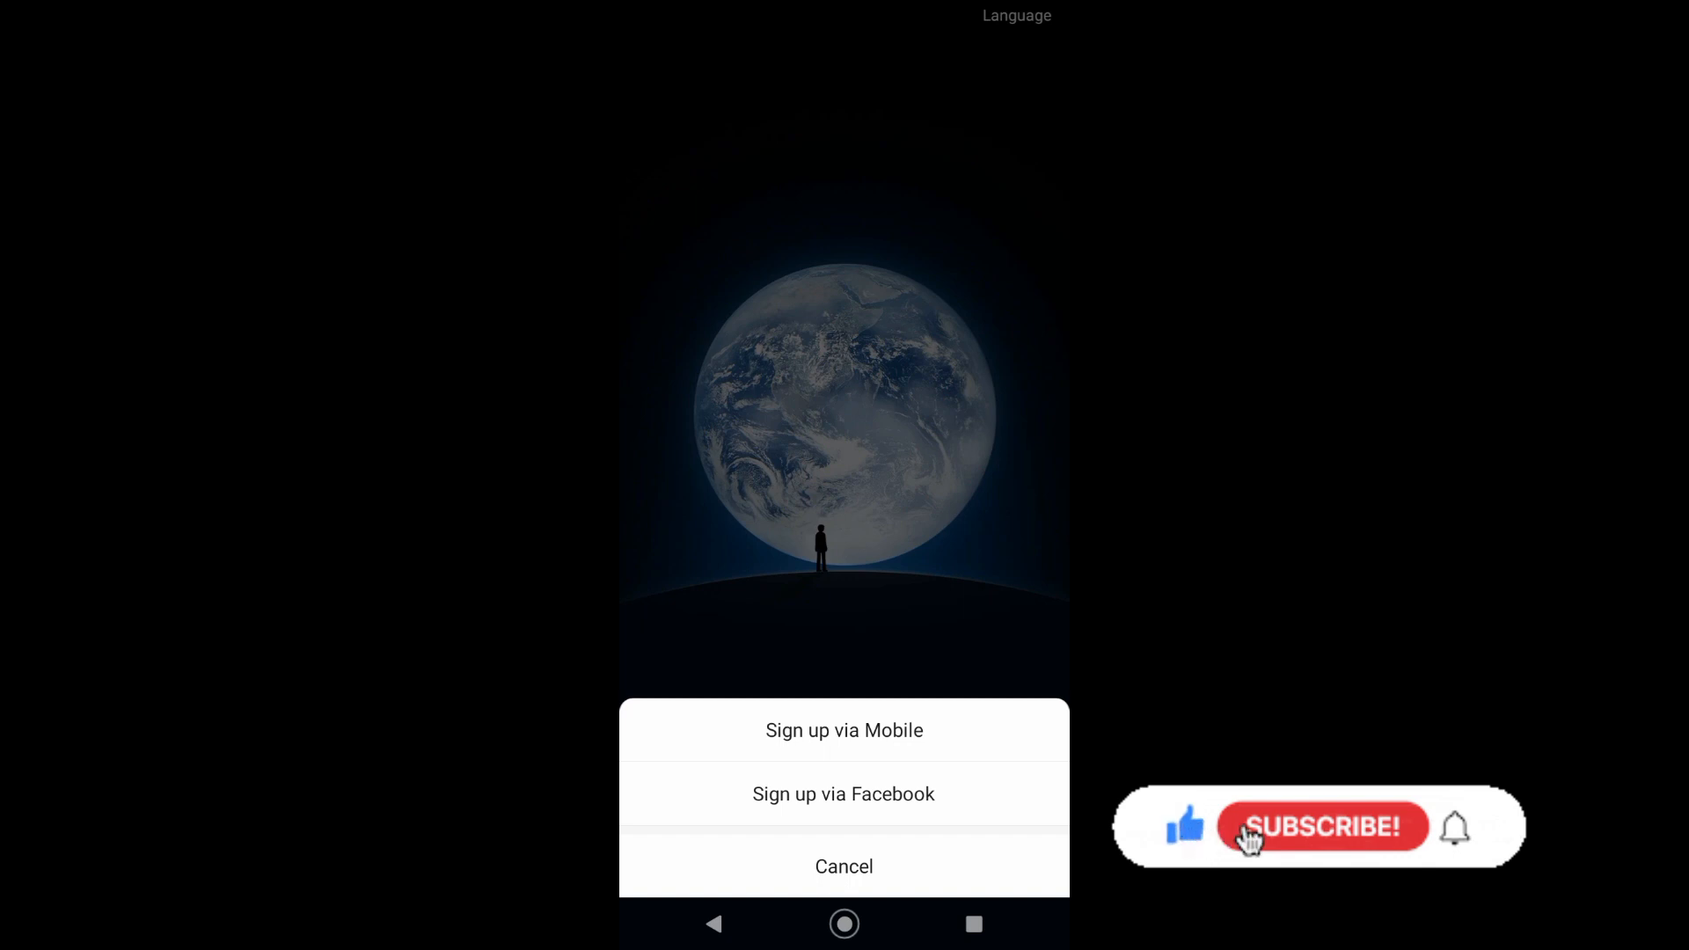
left_click(1322, 827)
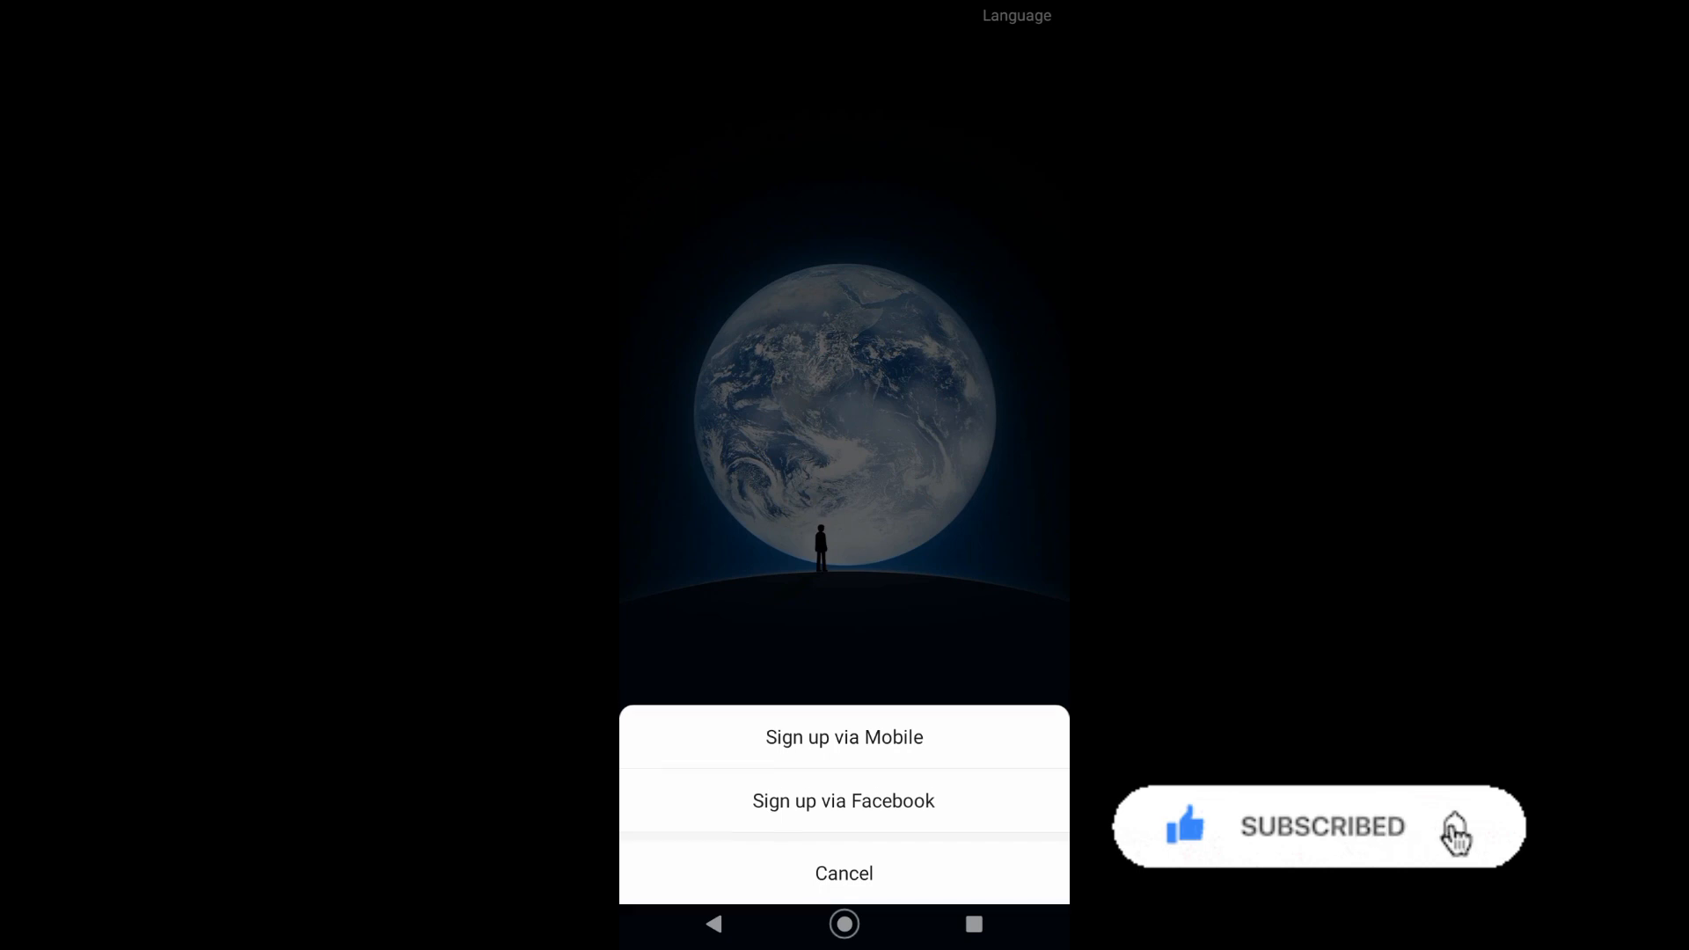
left_click(843, 873)
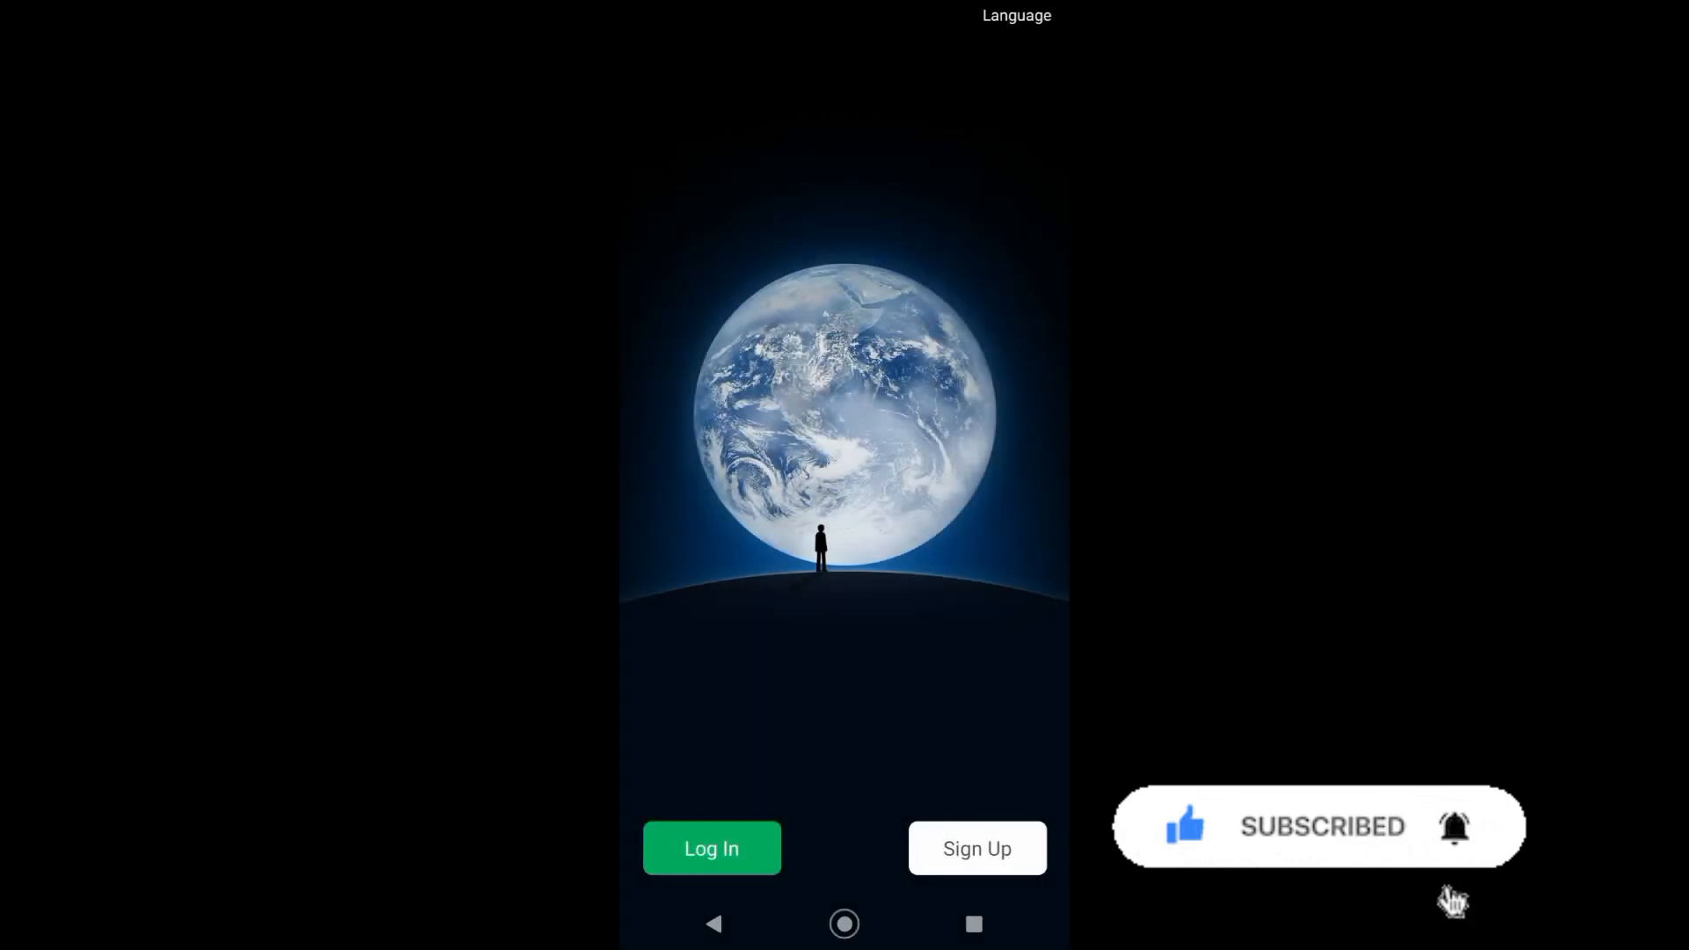